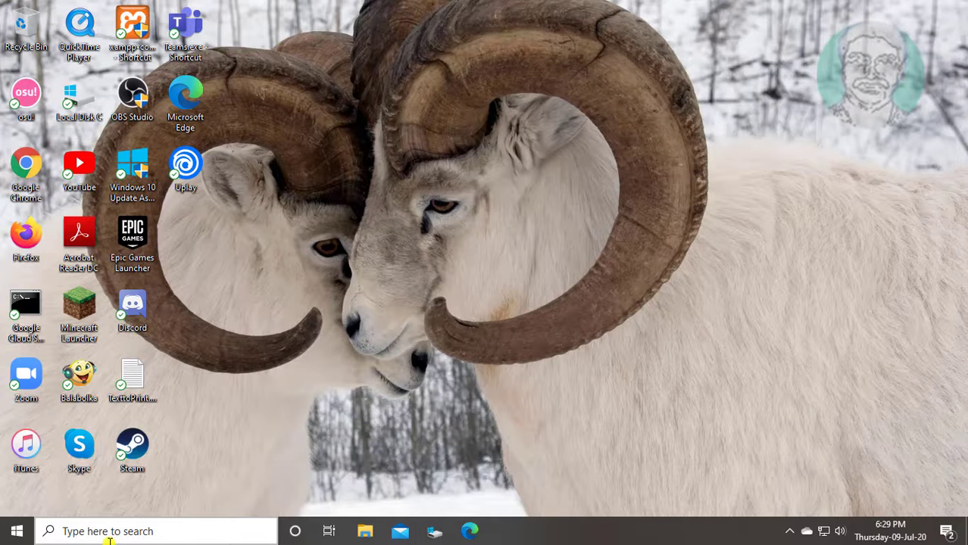
Step: Search for cmd and launch Command Prompt as administrator
{"action": "type", "text": "control Panel"}
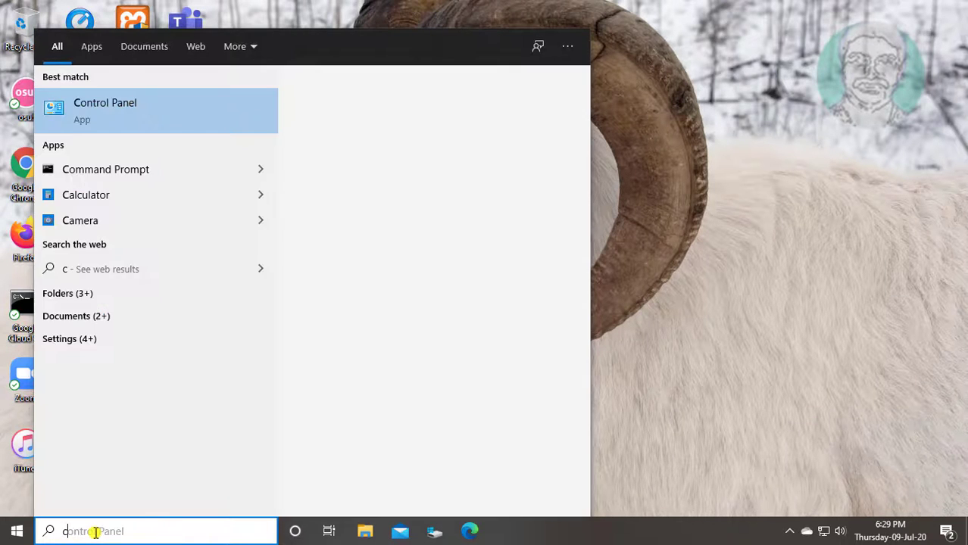
{"action": "type", "text": "cmd"}
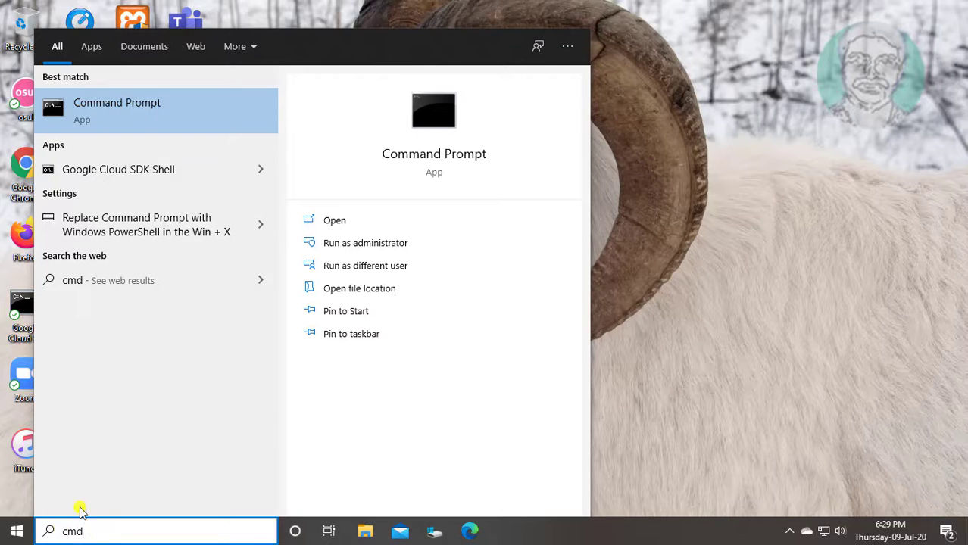
{"action": "right_click", "coordinate": [117, 110]}
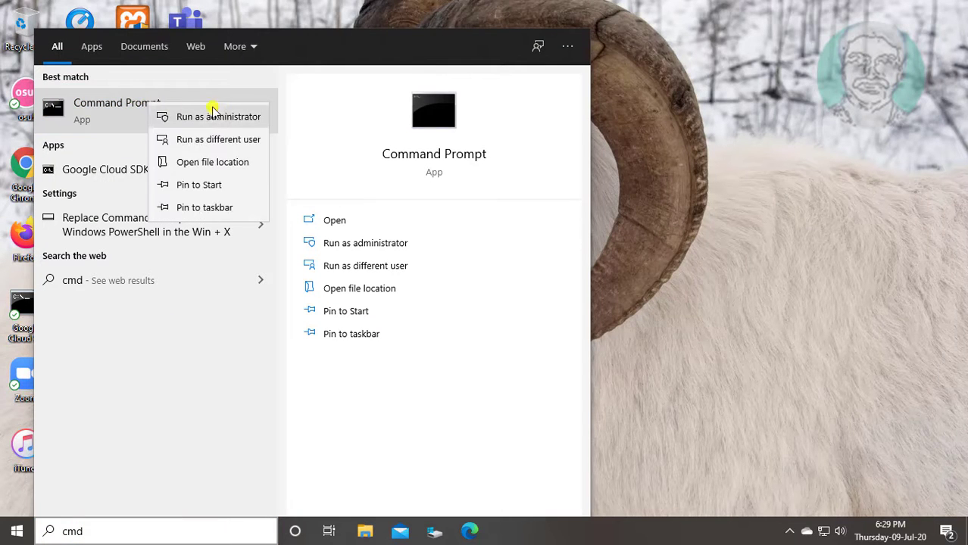
{"action": "left_click", "coordinate": [219, 115]}
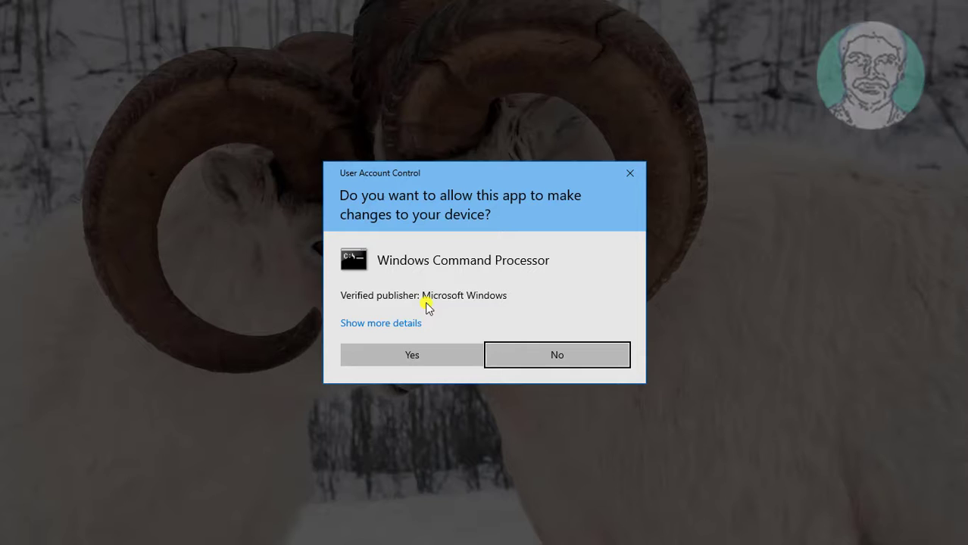
Step: Approve the UAC prompt, confirm the actxprxy.dll registration message, and exit the console
{"action": "left_click", "coordinate": [412, 354]}
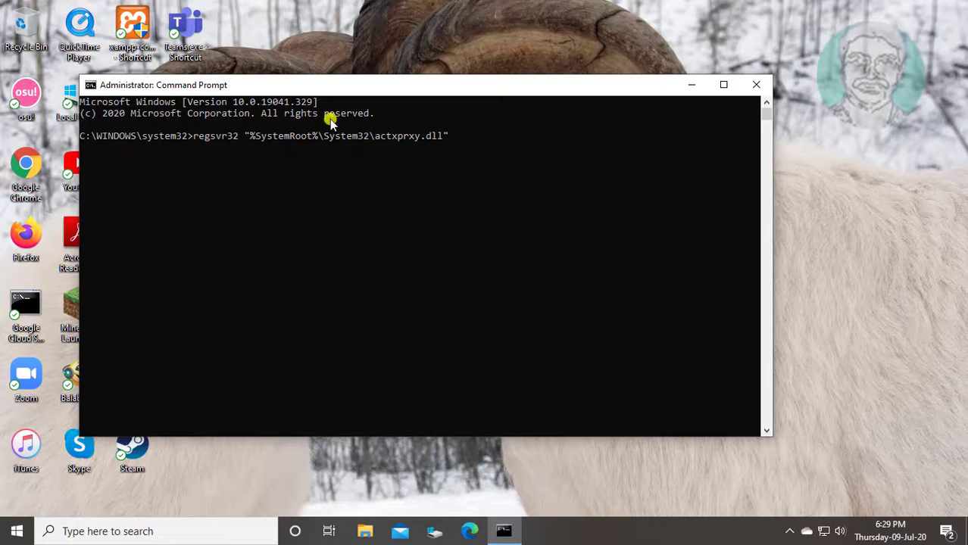
{"action": "mouse_move", "coordinate": [524, 139]}
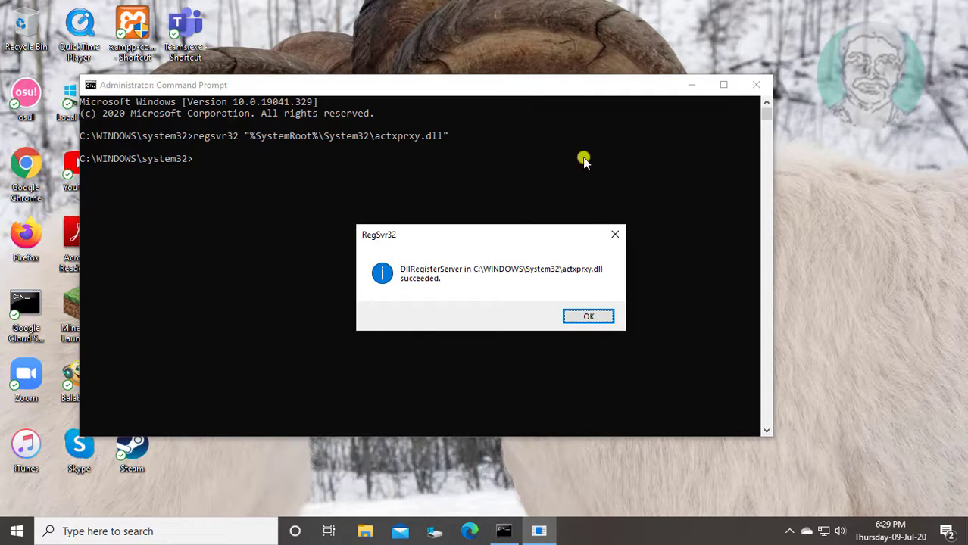
{"action": "mouse_move", "coordinate": [512, 325]}
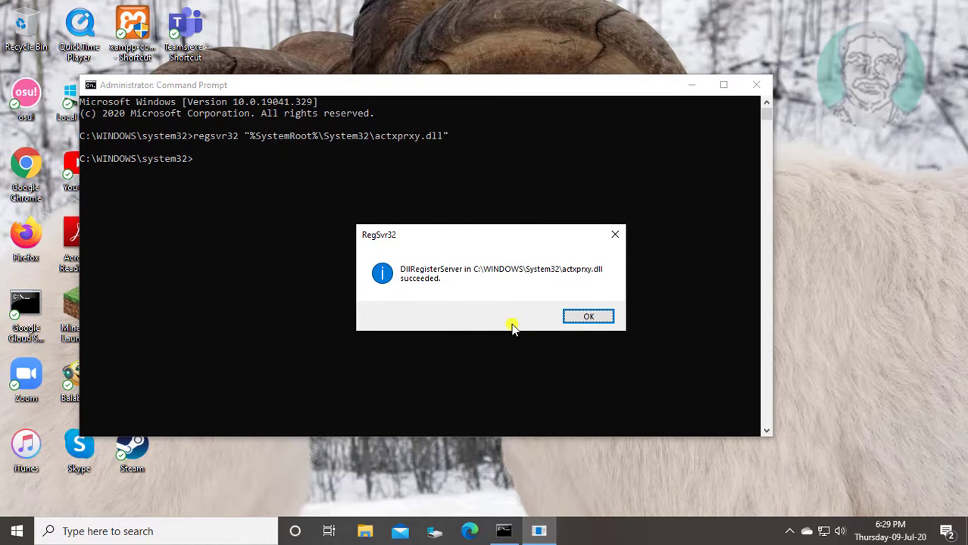
{"action": "left_click", "coordinate": [589, 317]}
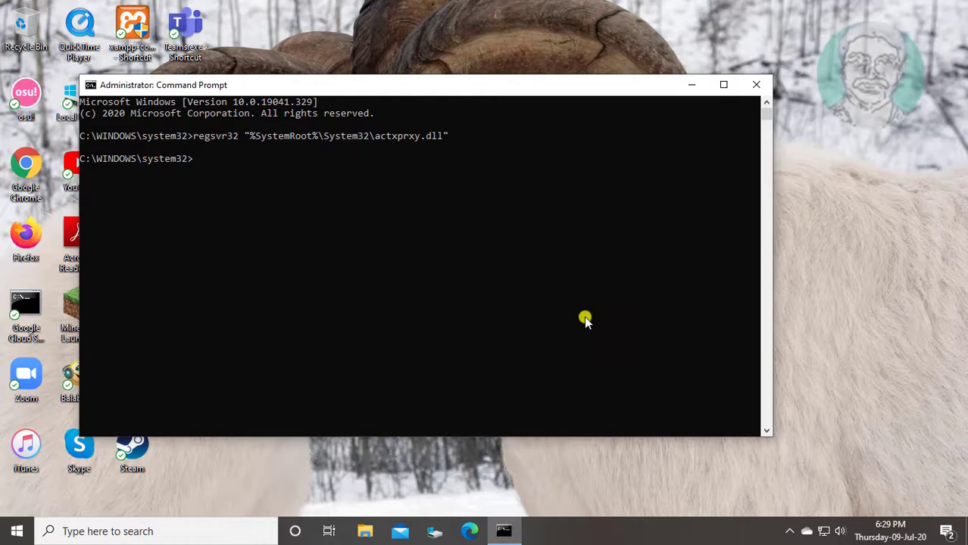
{"action": "type", "text": "e"}
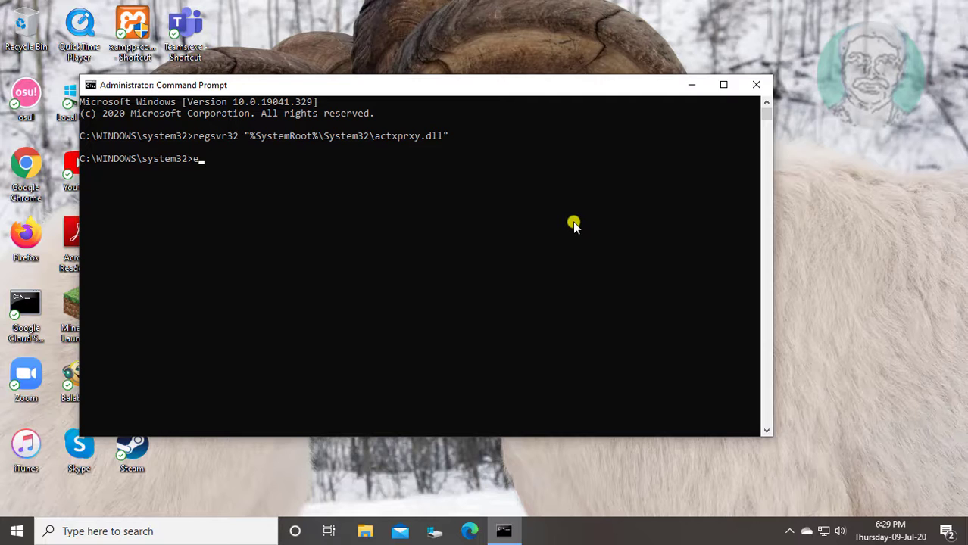
{"action": "type", "text": "xit"}
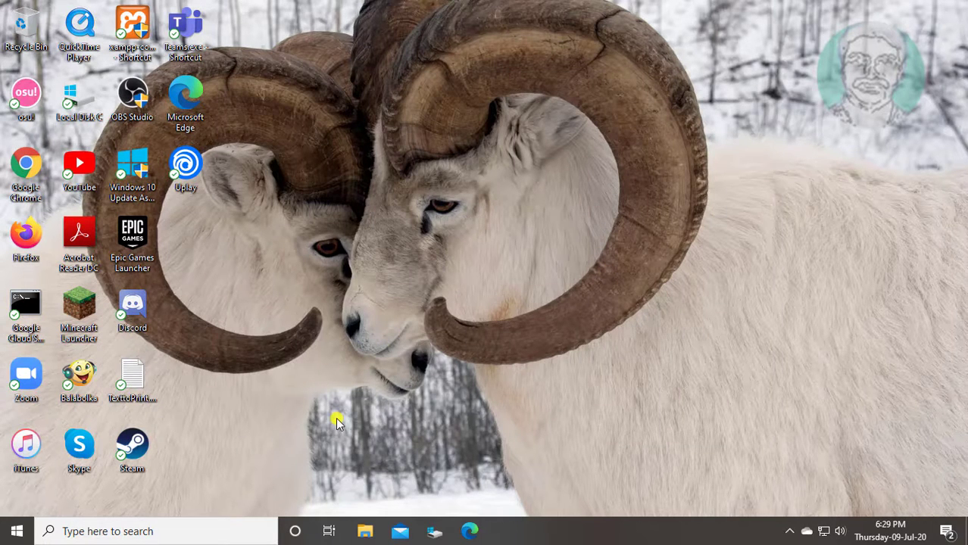
Step: Show the power options from the Start menu
{"action": "left_click", "coordinate": [17, 531]}
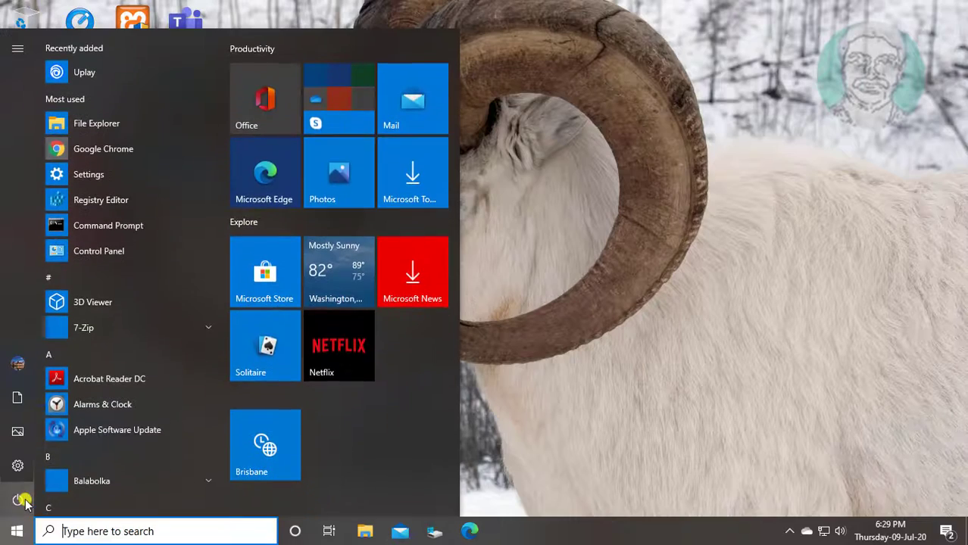
{"action": "left_click", "coordinate": [18, 496]}
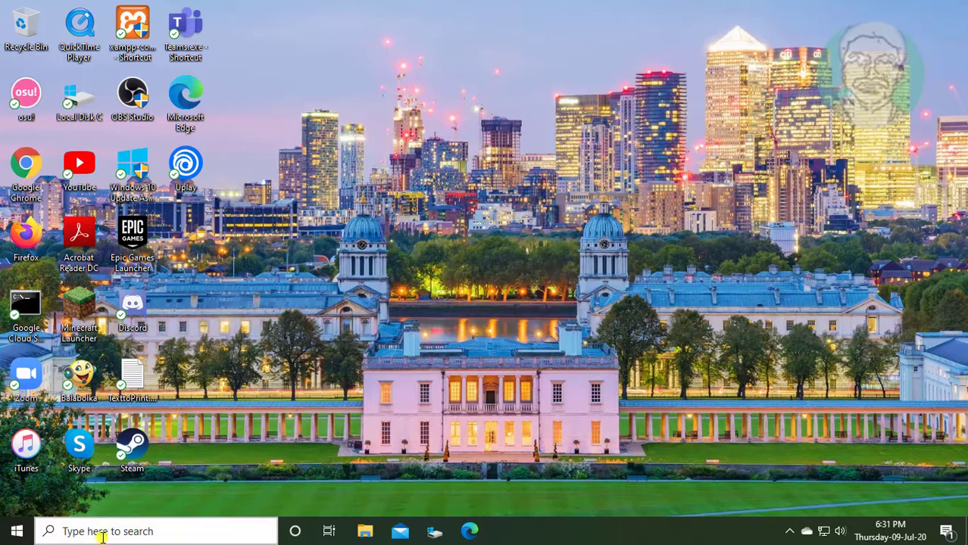
Step: Search Windows for 'cmd' to find Command Prompt
{"action": "type", "text": "cmd"}
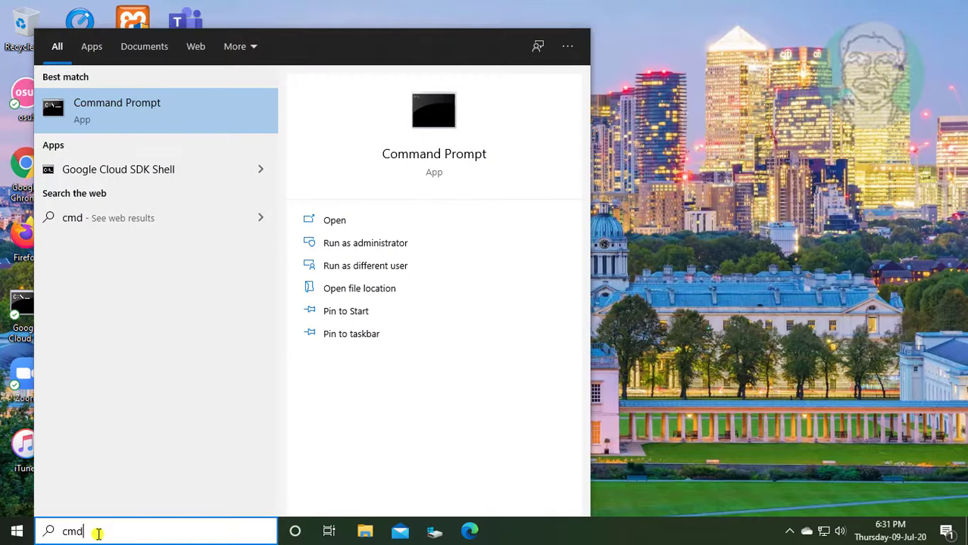
{"action": "mouse_move", "coordinate": [146, 106]}
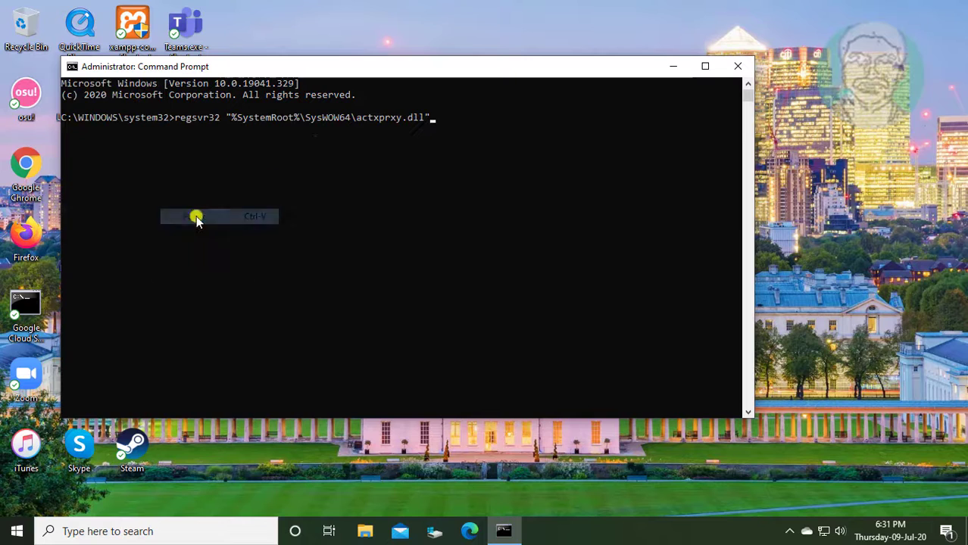
{"action": "mouse_move", "coordinate": [486, 124]}
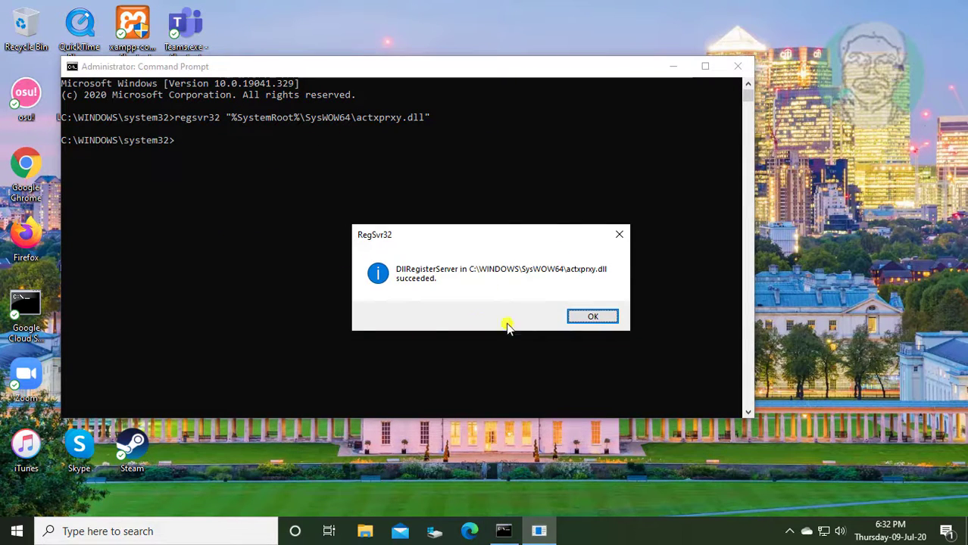
Step: Dismiss the SysWOW64 actxprxy.dll registration success message
{"action": "left_click", "coordinate": [592, 316]}
{"action": "type", "text": "regsvr32 /i shell32.dll"}
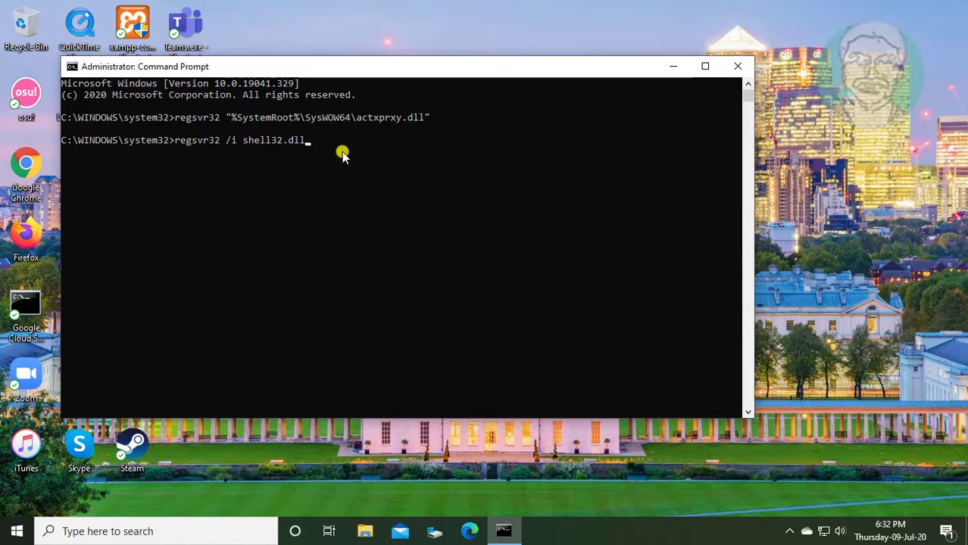
Step: Run 'regsvr32 /i shell32.dll' and acknowledge the success message
{"action": "key", "text": "Enter"}
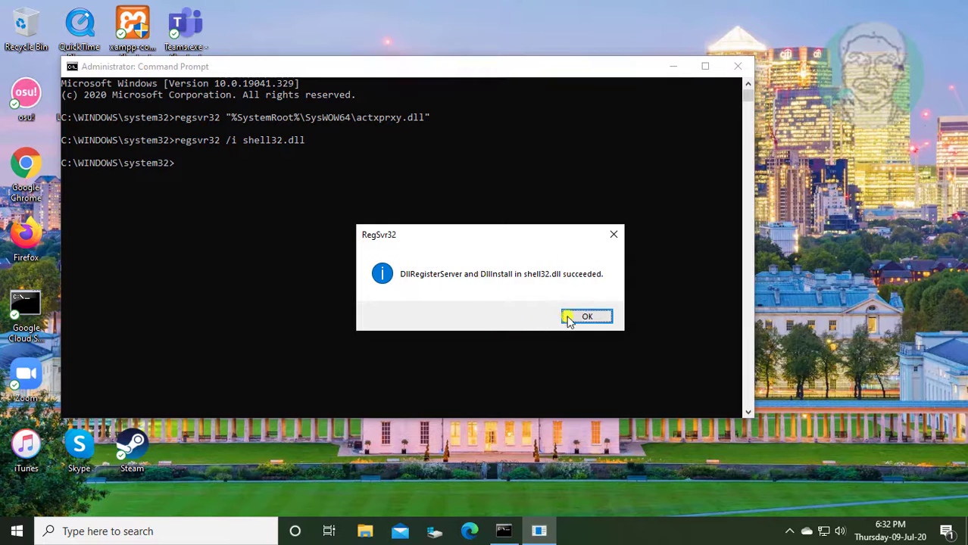
{"action": "left_click", "coordinate": [588, 317]}
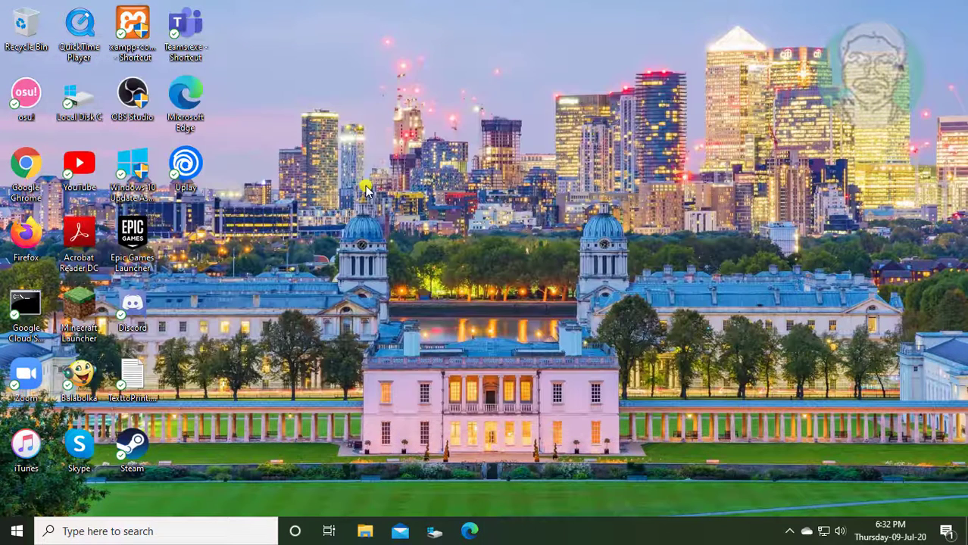
Step: Restart Windows from the Start menu power options
{"action": "left_click", "coordinate": [16, 528]}
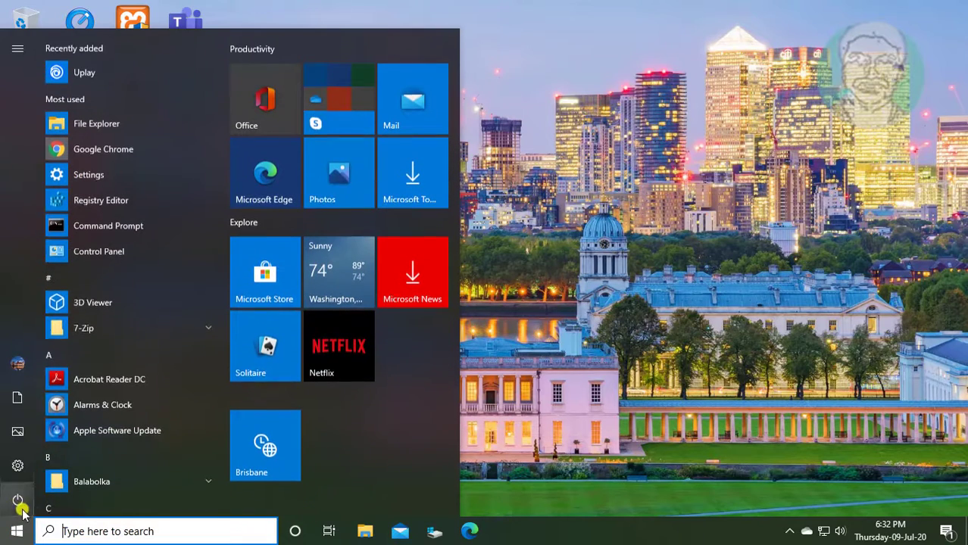
{"action": "left_click", "coordinate": [17, 494]}
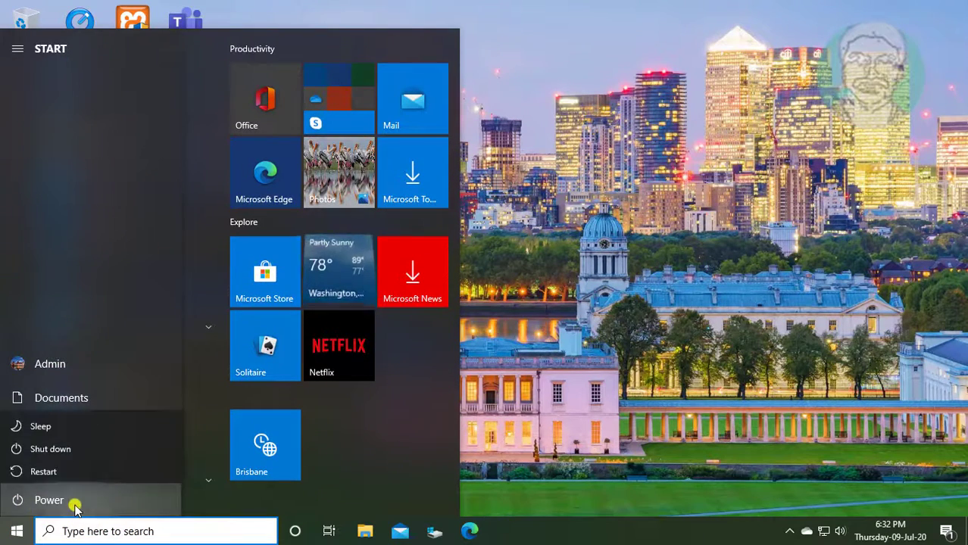
{"action": "left_click", "coordinate": [44, 472]}
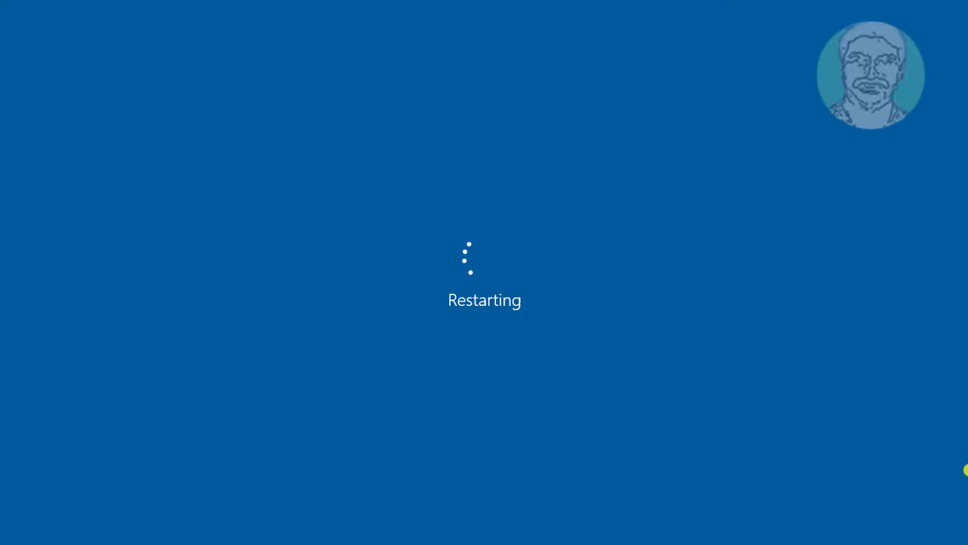